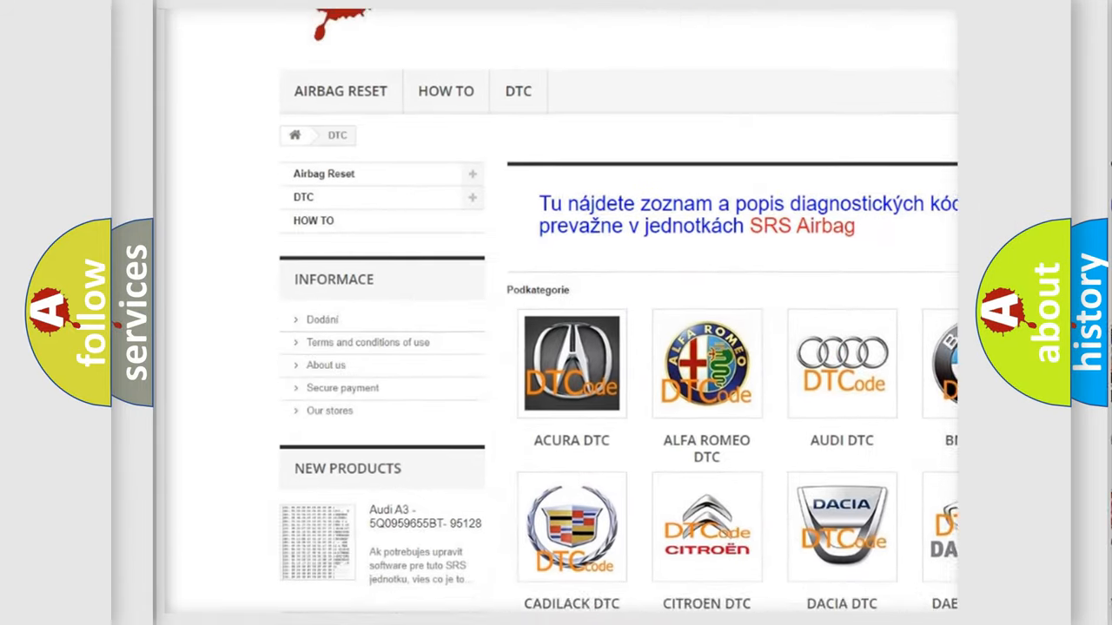
pyautogui.scroll(-3)
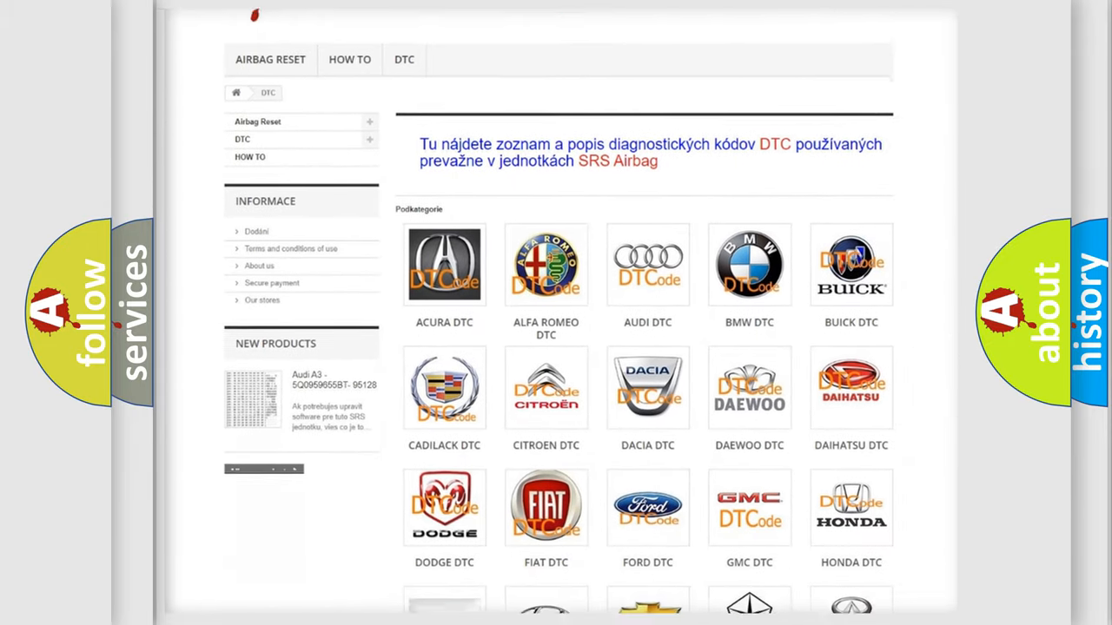
pyautogui.scroll(-3)
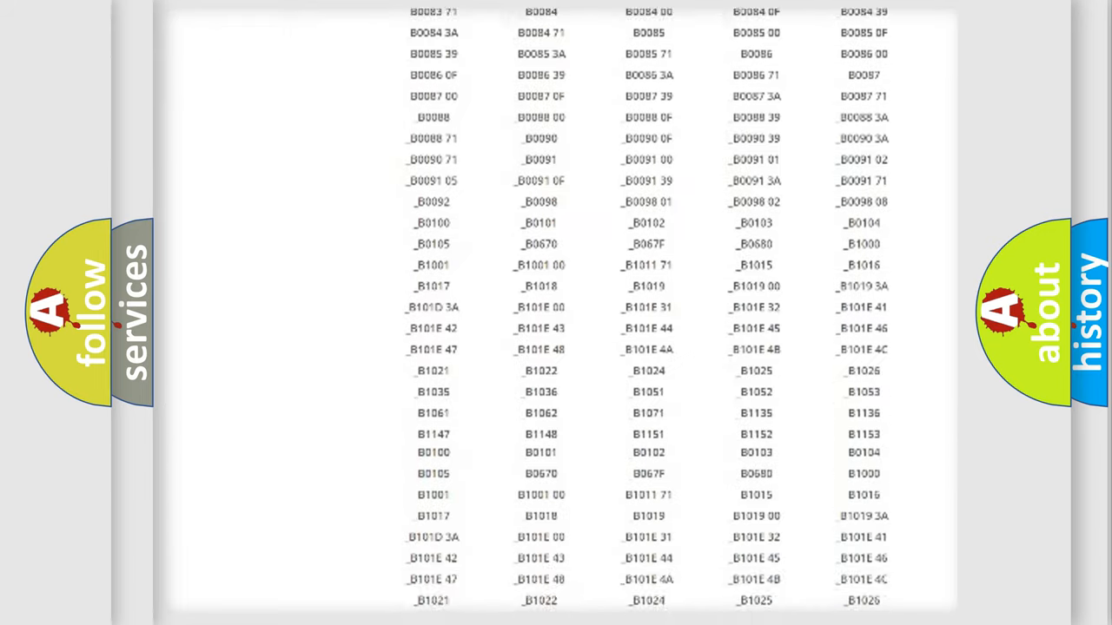
pyautogui.scroll(3)
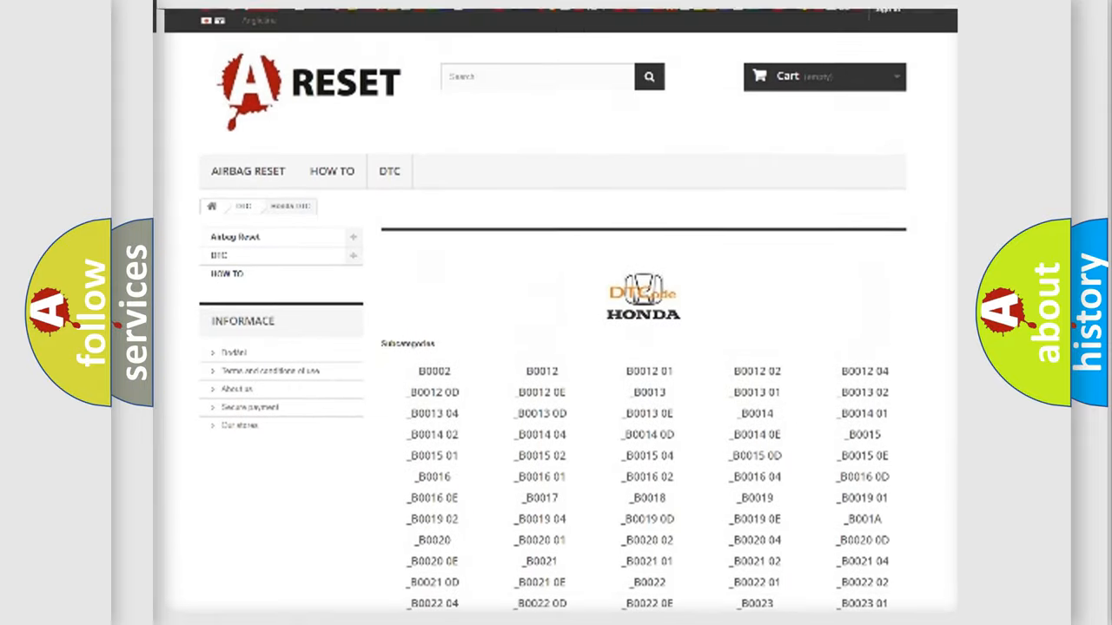